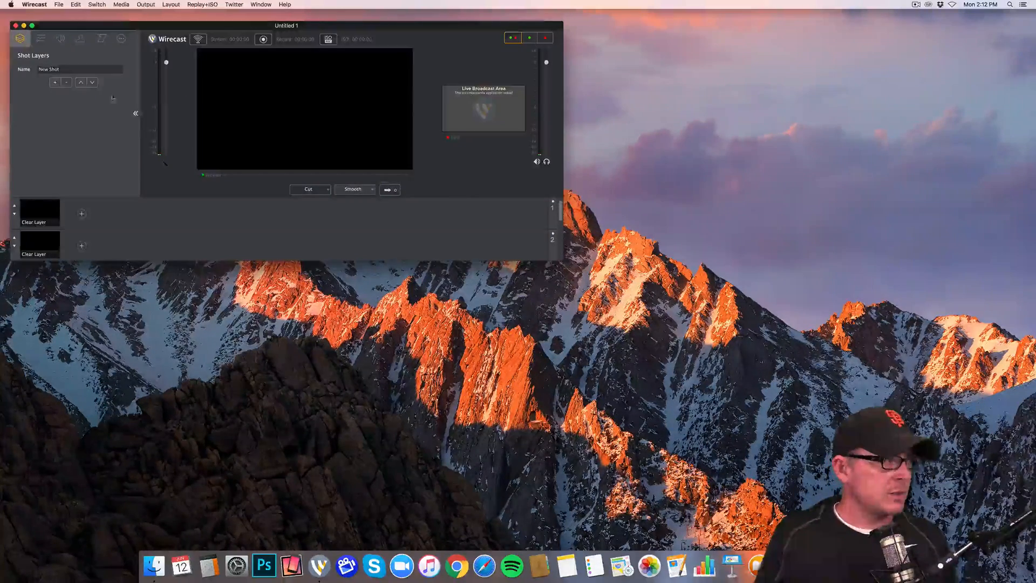
- Hide the shot properties panel and open the Recording project document
click(136, 113)
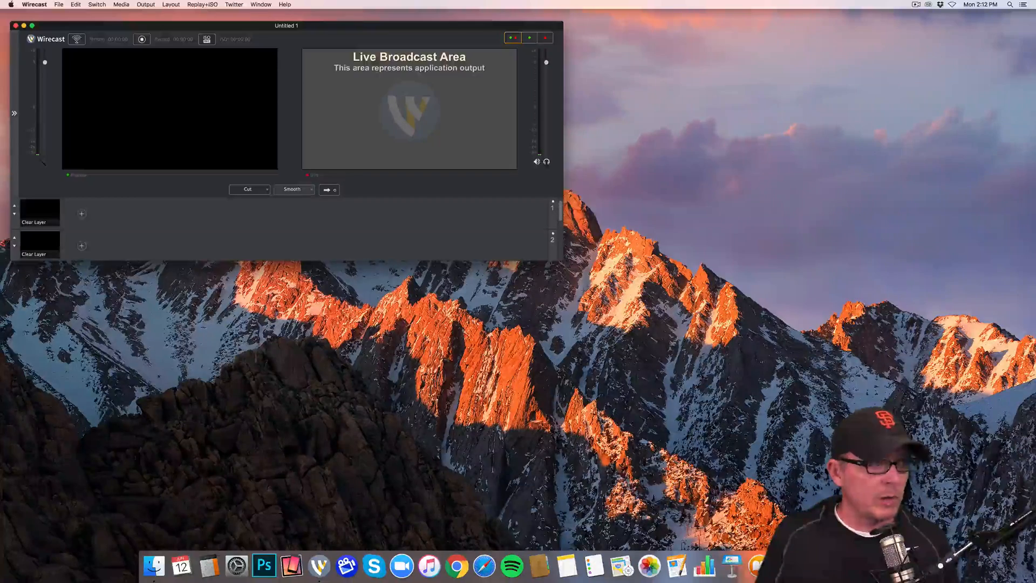
click(34, 5)
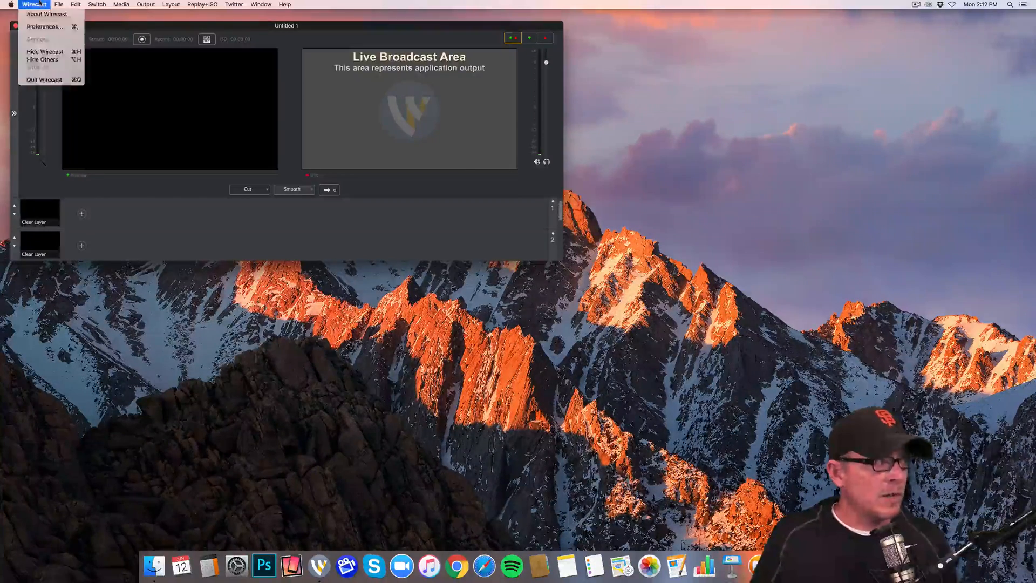
click(59, 5)
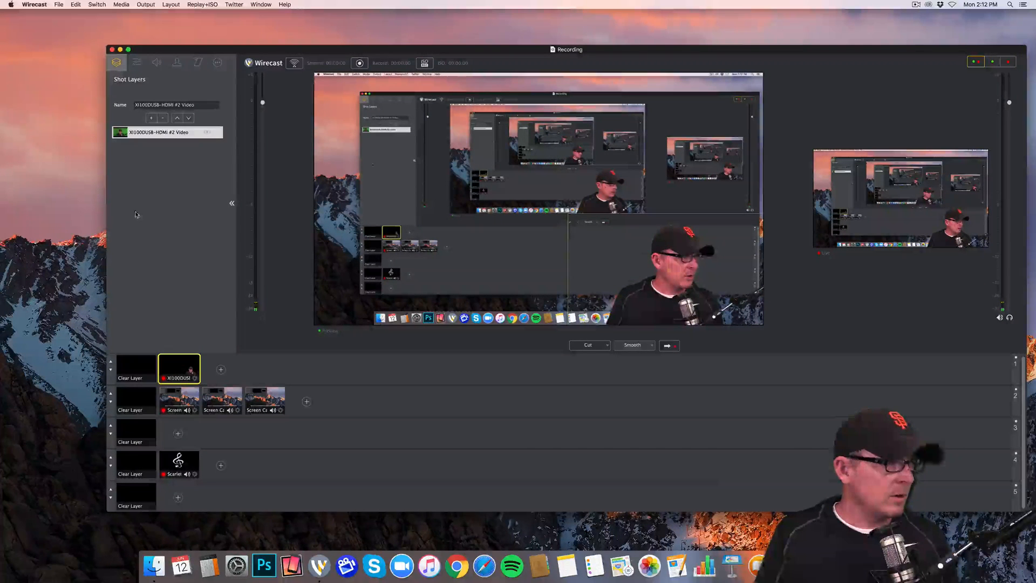
- Clear layer 2 and take the preview live so only the webcam shows
click(135, 401)
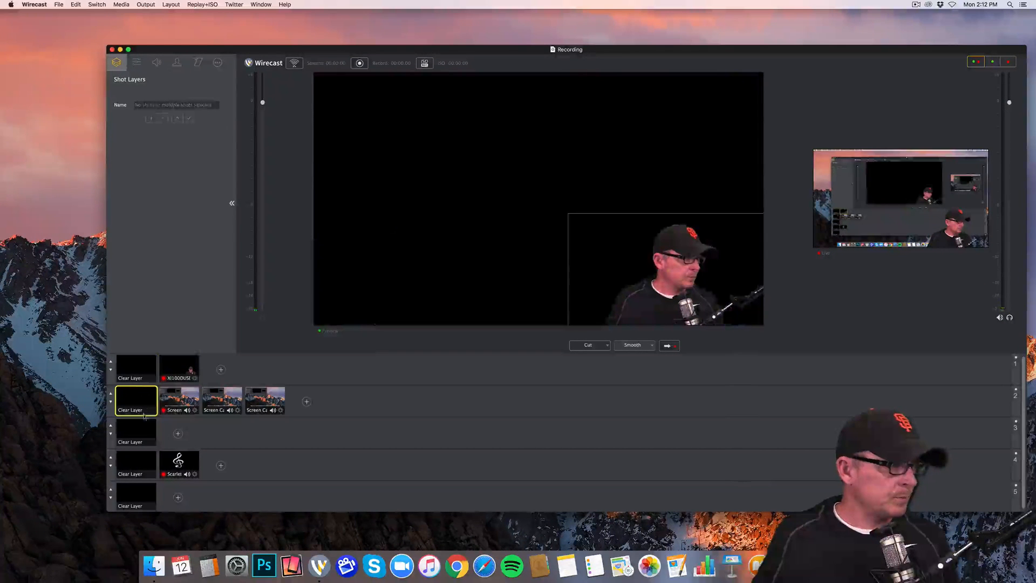
click(178, 369)
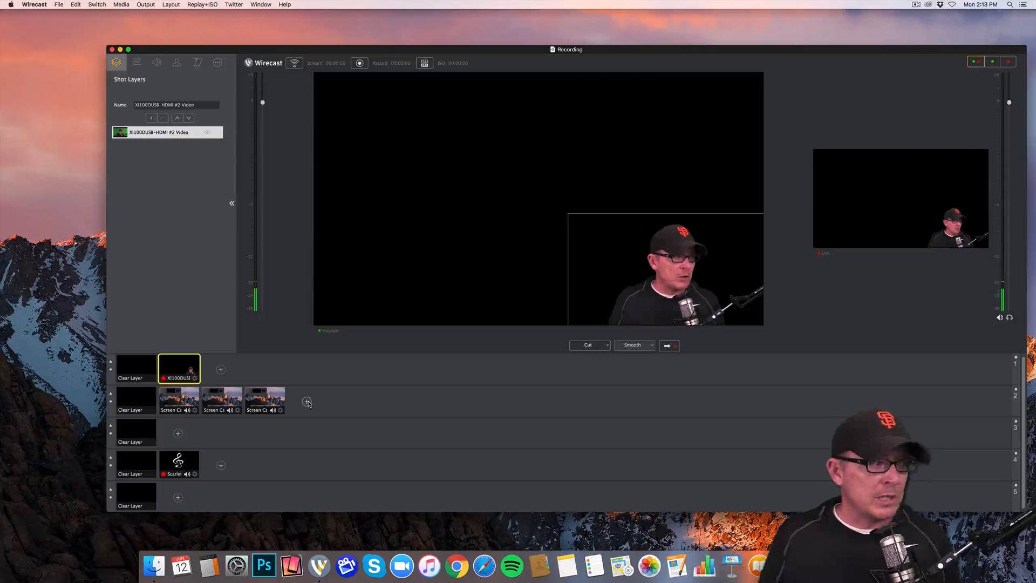
click(307, 402)
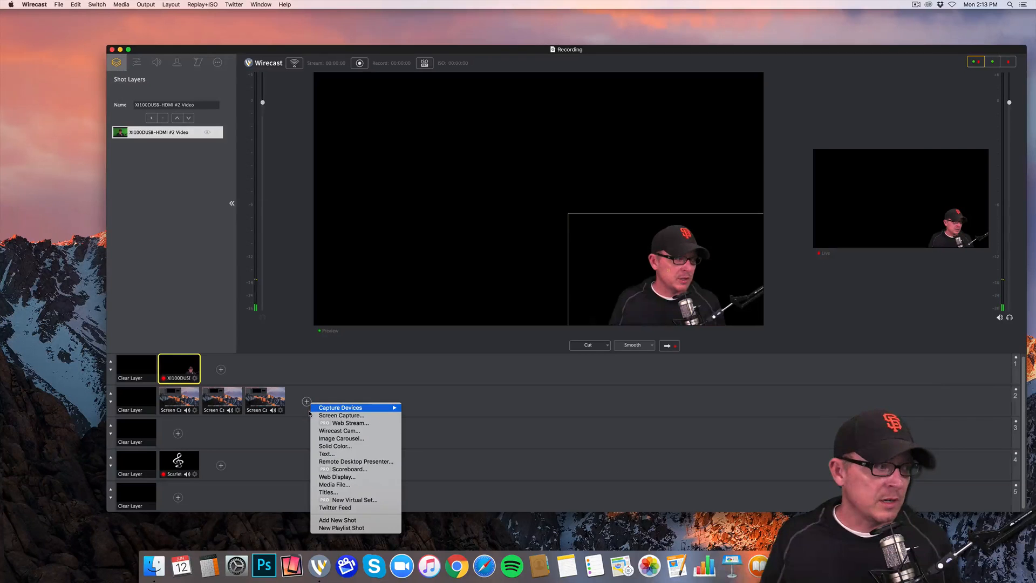
mouse_move(341, 415)
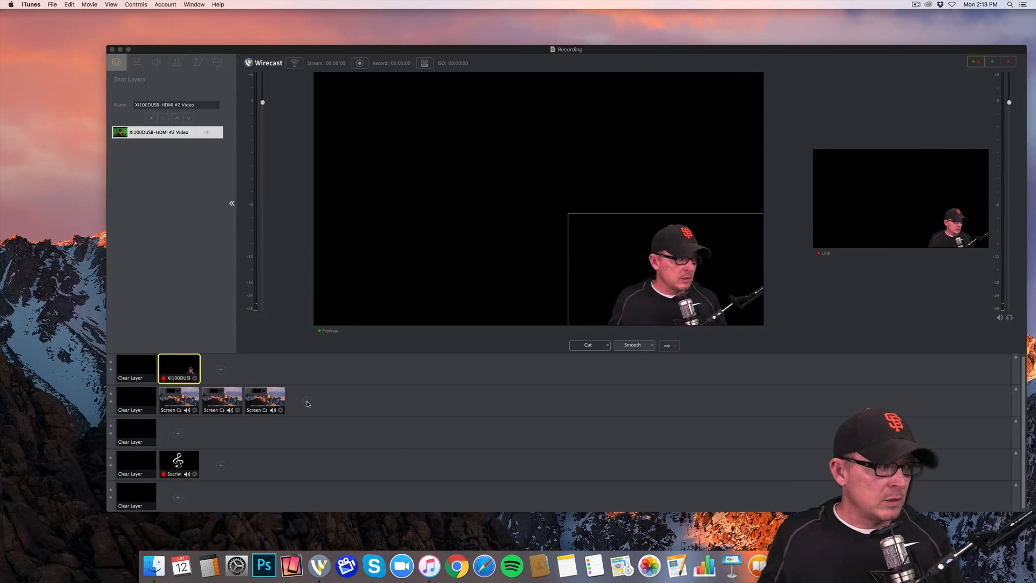
- Add an iPad capture shot to layer 2, preview it, and show Shot Layer Properties
click(306, 401)
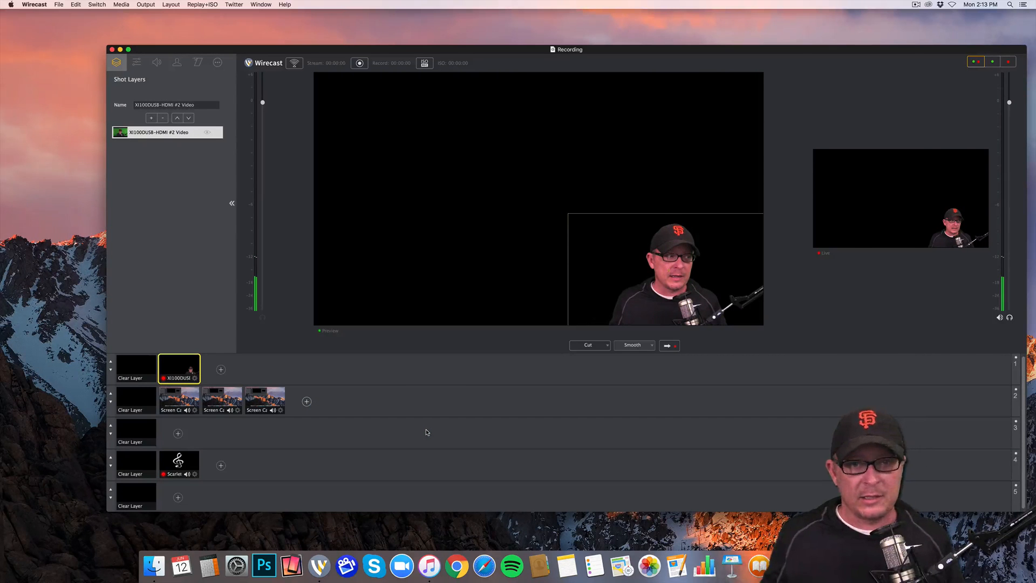
click(218, 62)
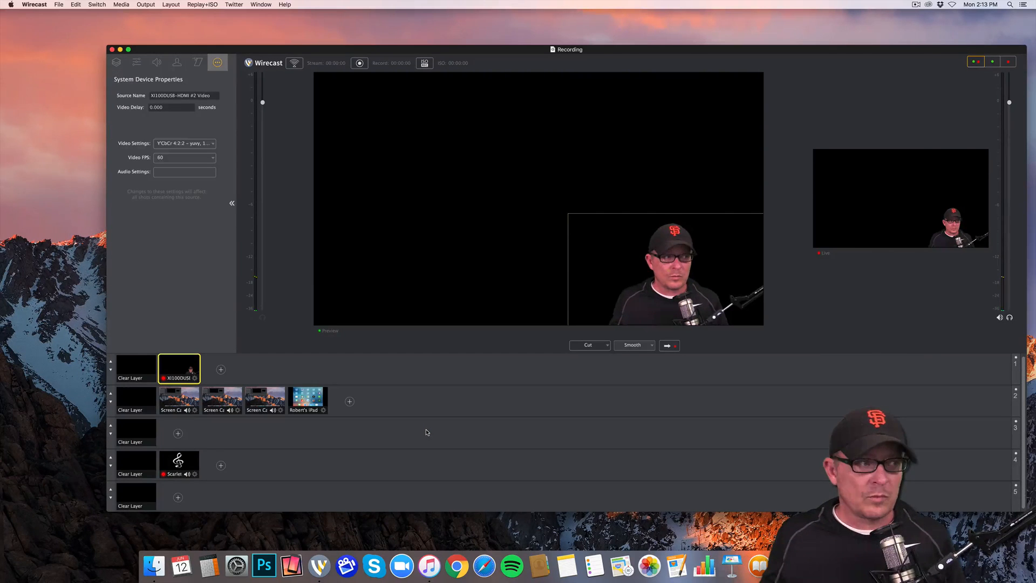
click(307, 400)
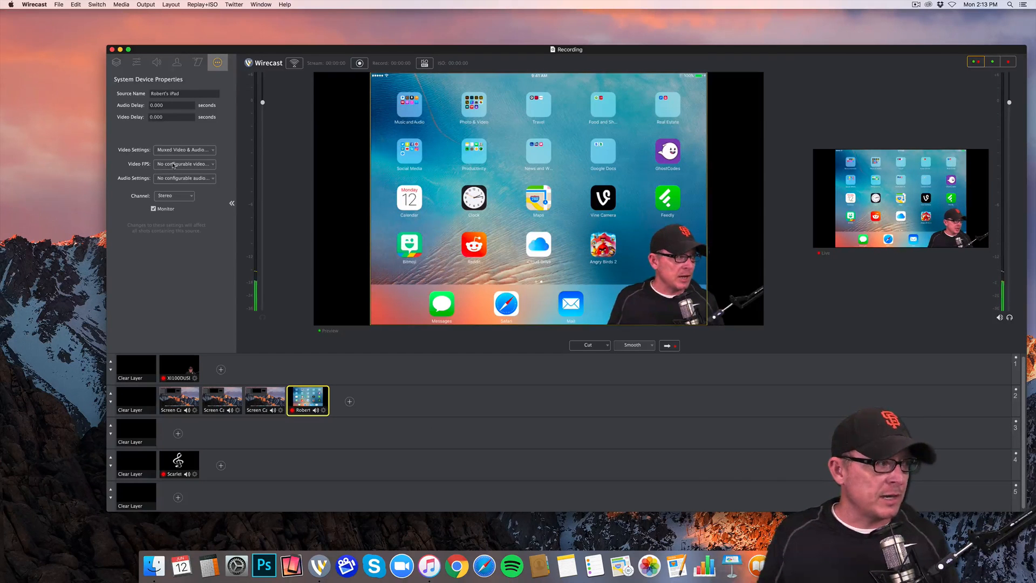
mouse_move(176, 141)
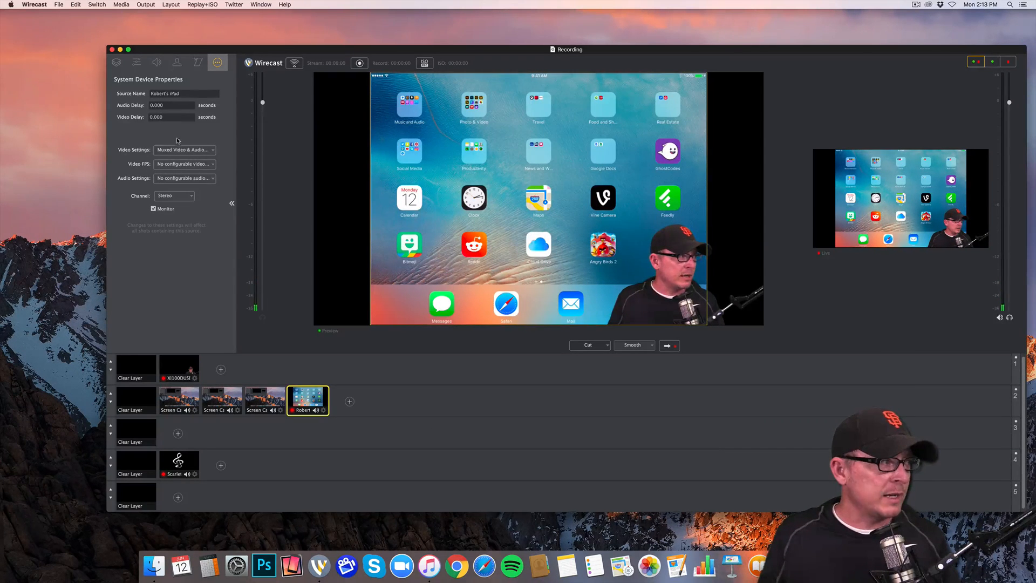
click(136, 62)
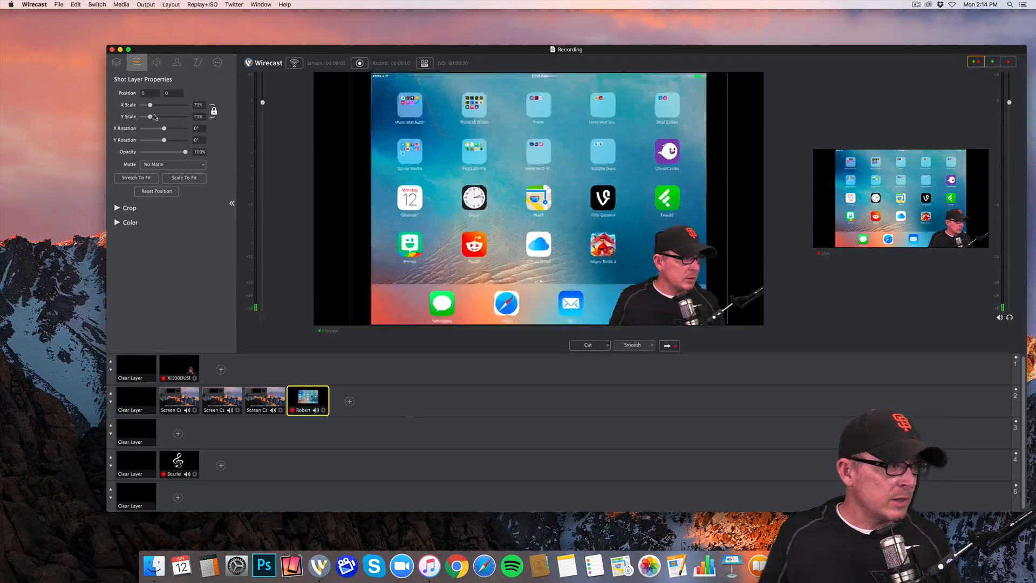
- Adjust the iPad shot's X/Y scale to about 45%
drag(150, 104, 147, 104)
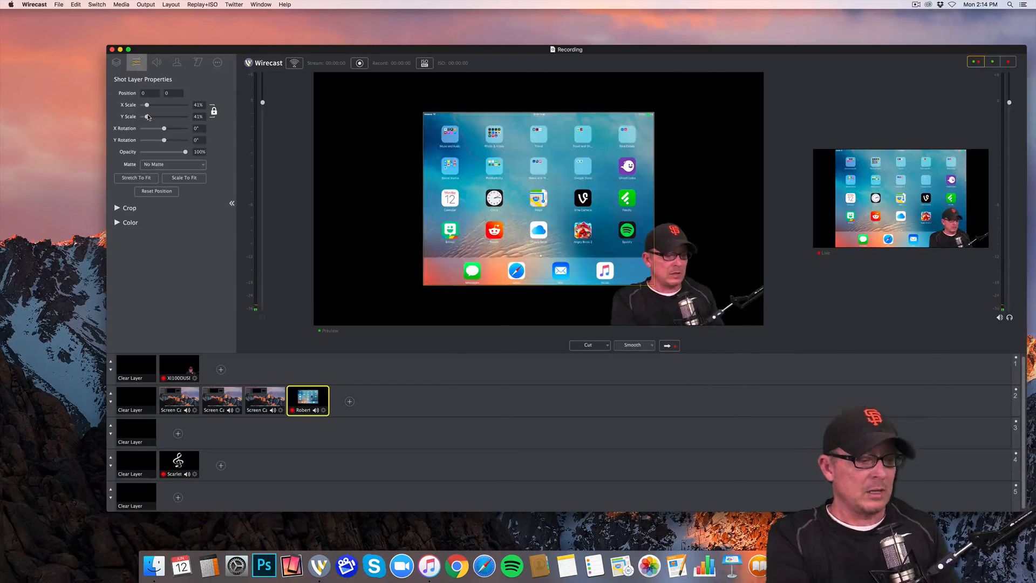
drag(149, 111, 146, 111)
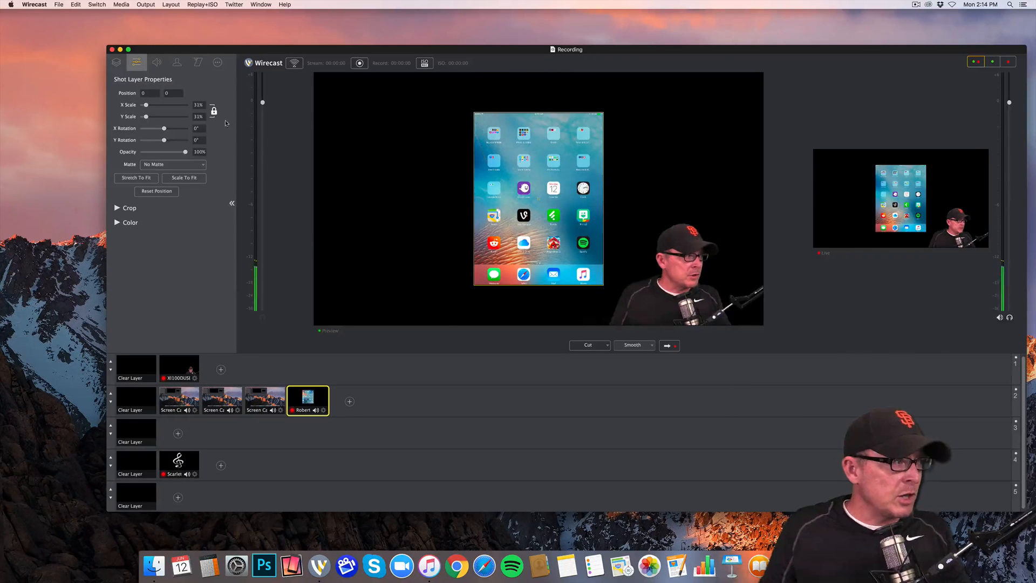
drag(147, 104, 156, 104)
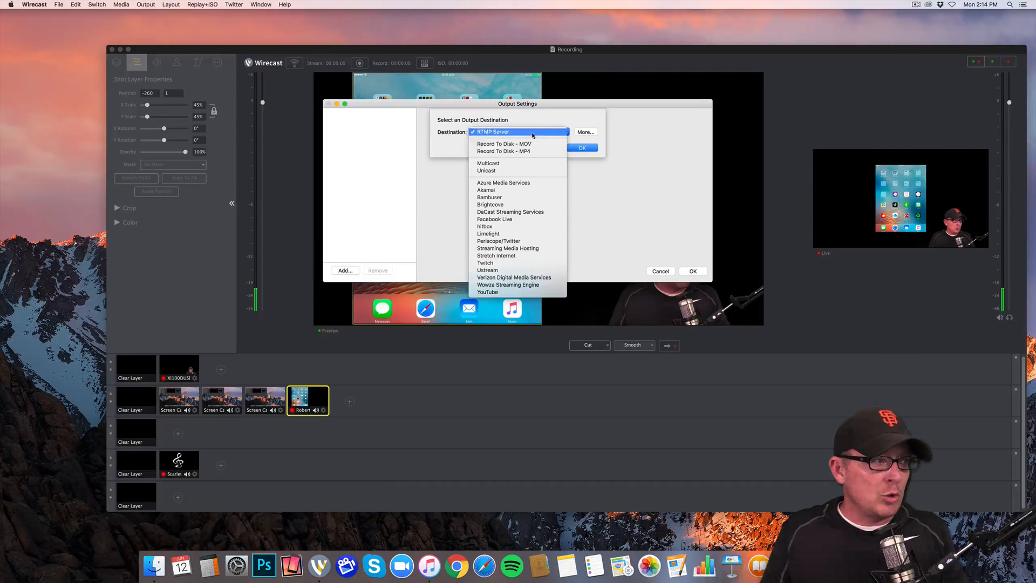
- Add a Record To Disk - MOV output and confirm its ProRes encoding settings
click(504, 144)
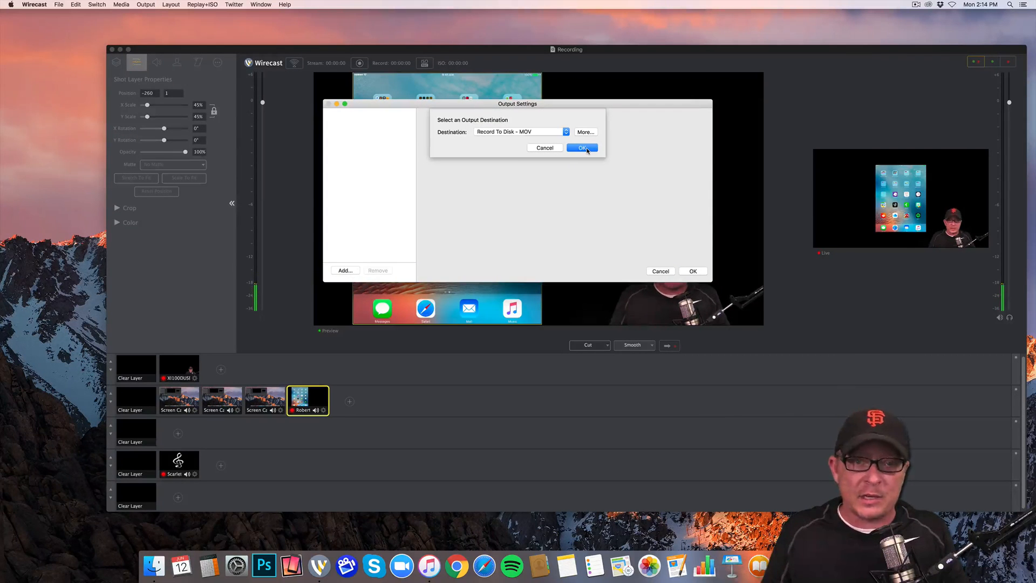
click(581, 147)
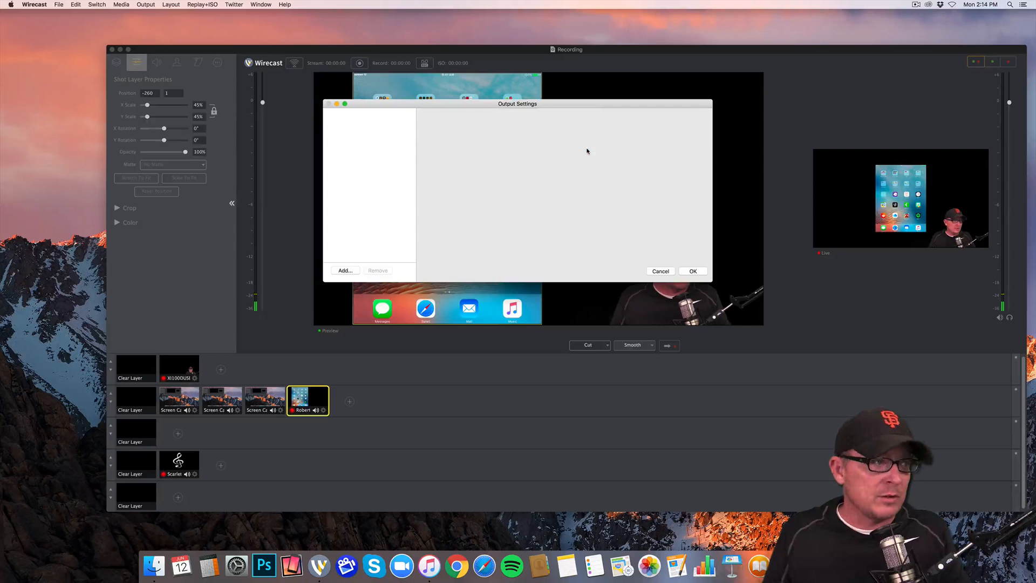
click(344, 271)
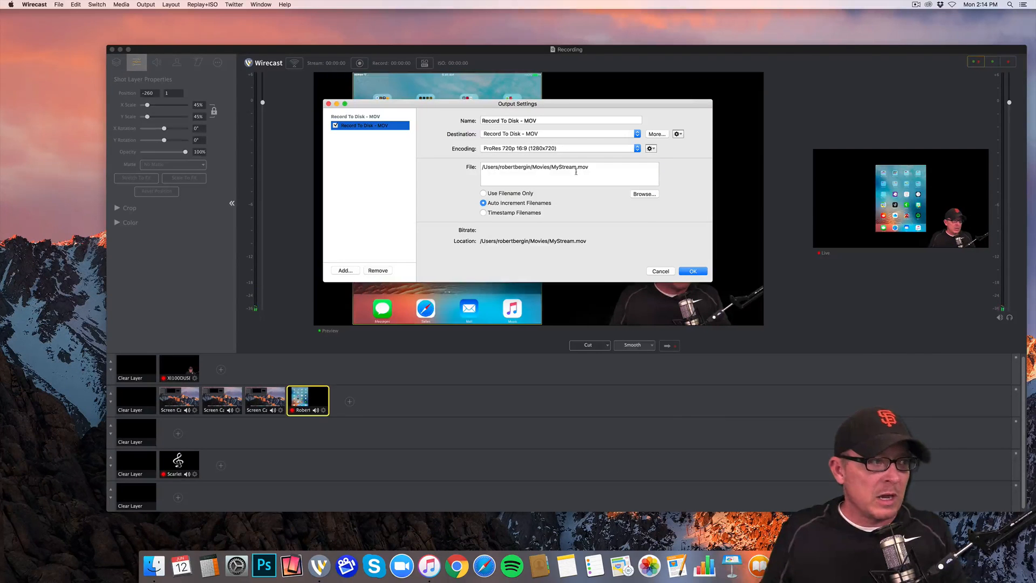
double_click(565, 167)
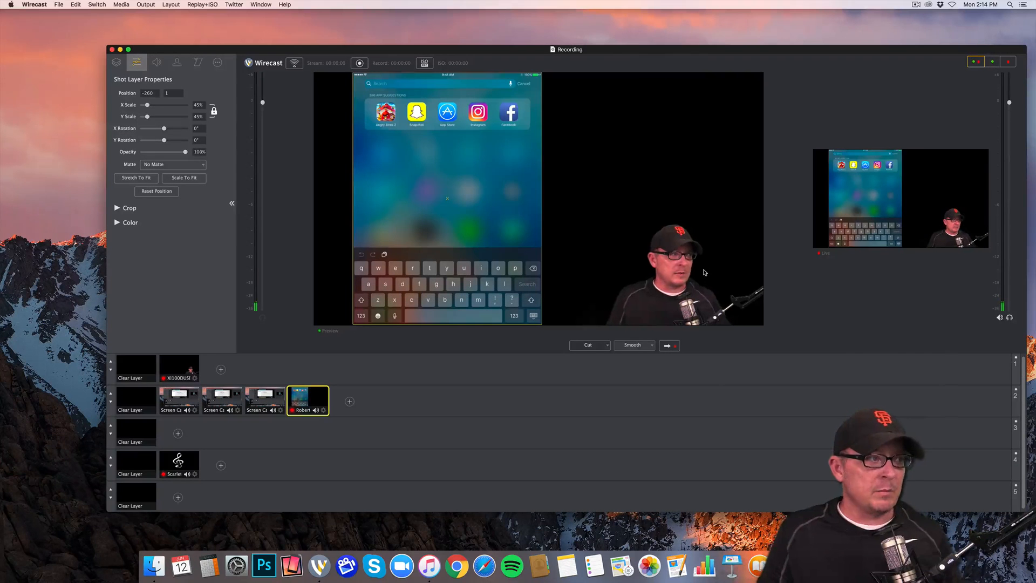
mouse_move(620, 256)
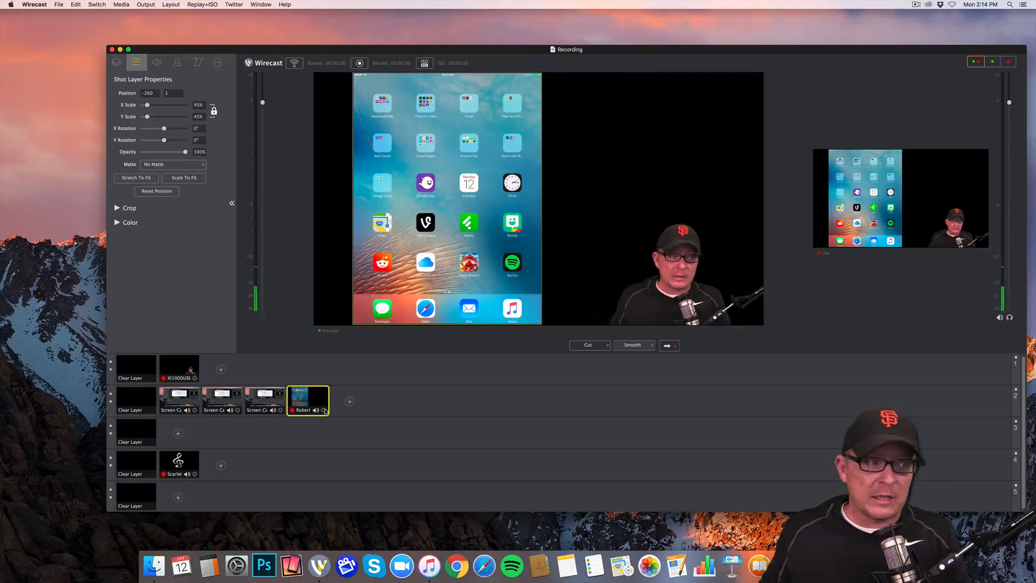
right_click(306, 400)
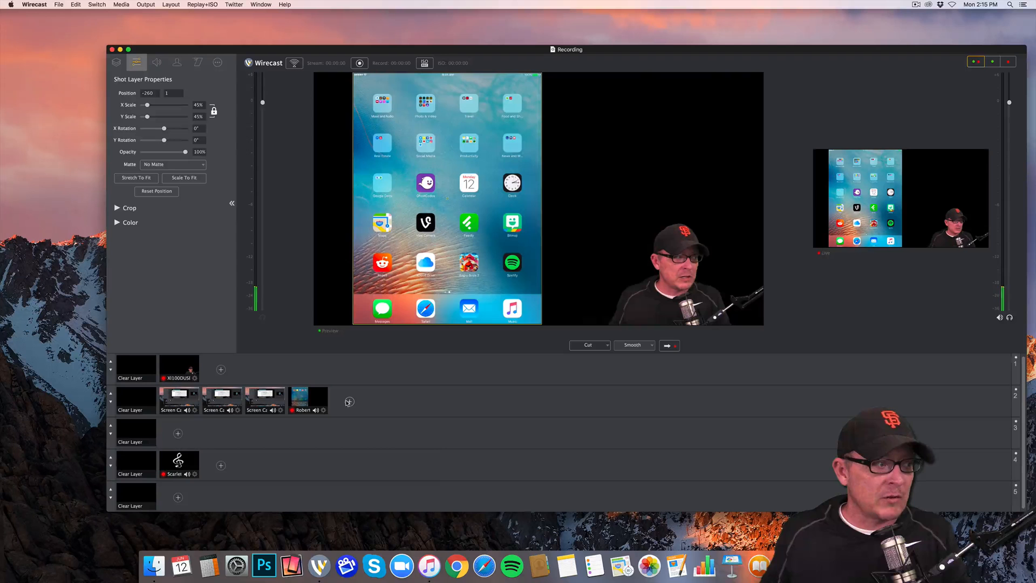
click(349, 401)
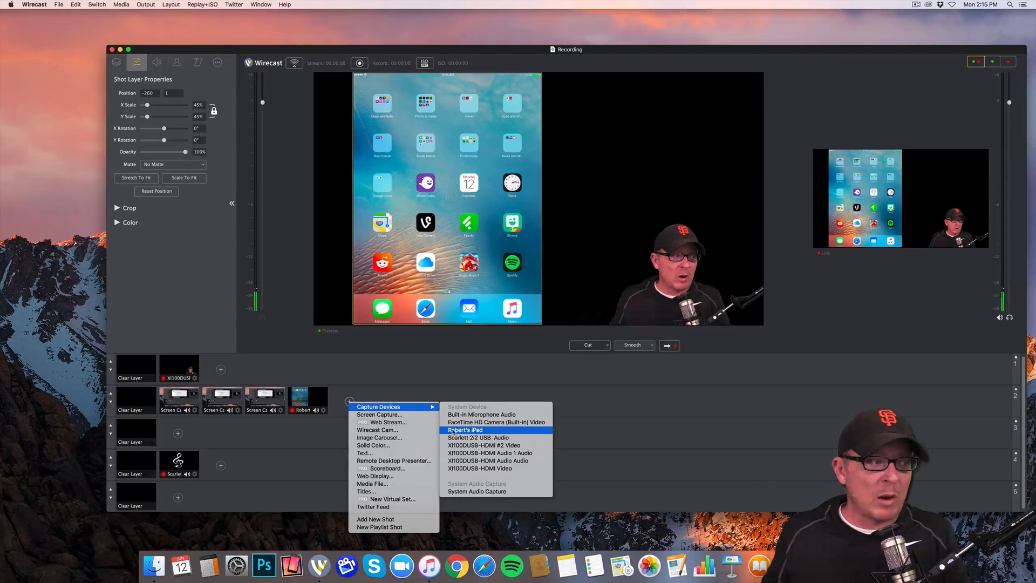
mouse_move(496, 422)
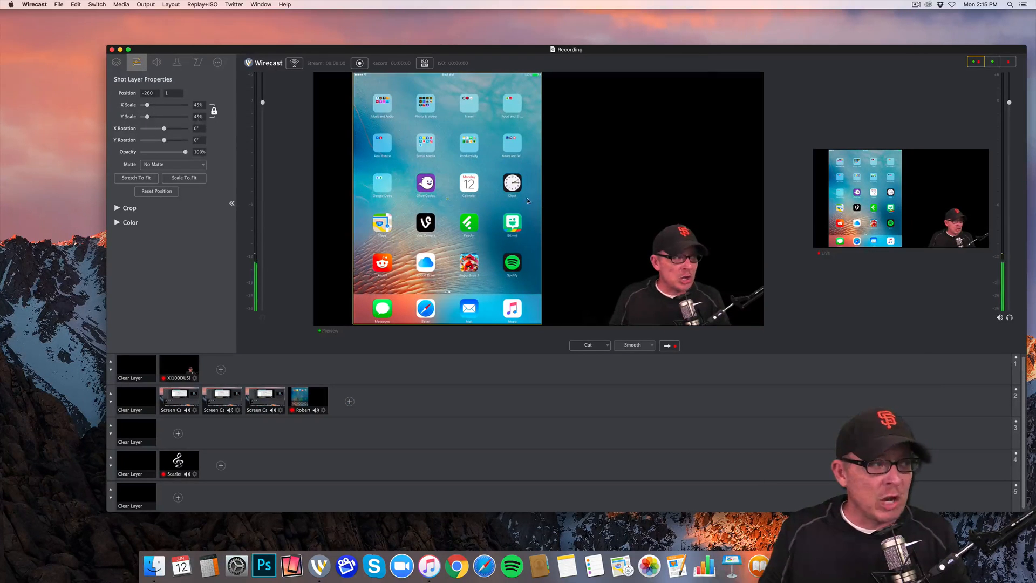
mouse_move(447, 197)
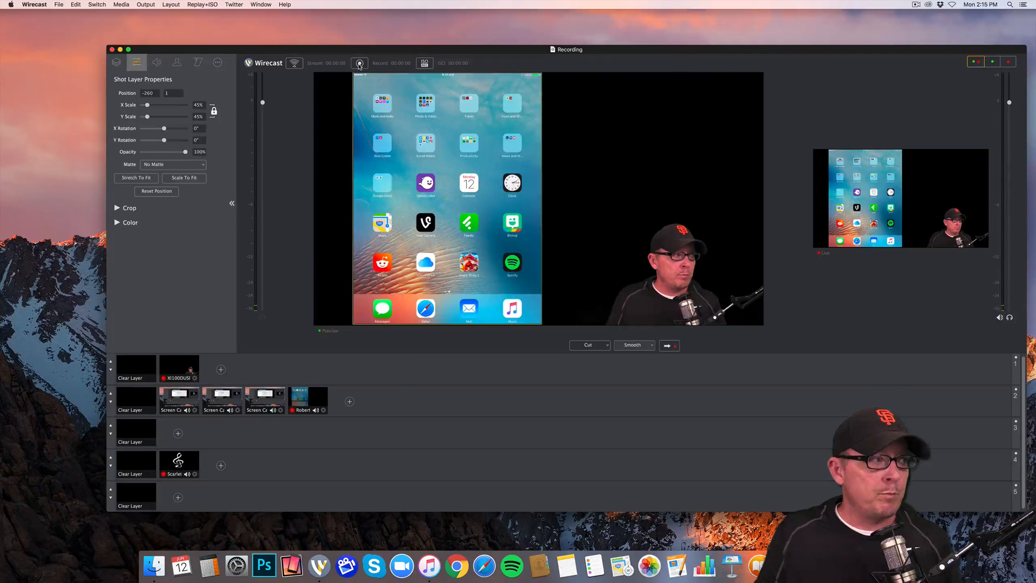
- Record the iPad demo to disk, then open test_0.mov from Finder
click(360, 63)
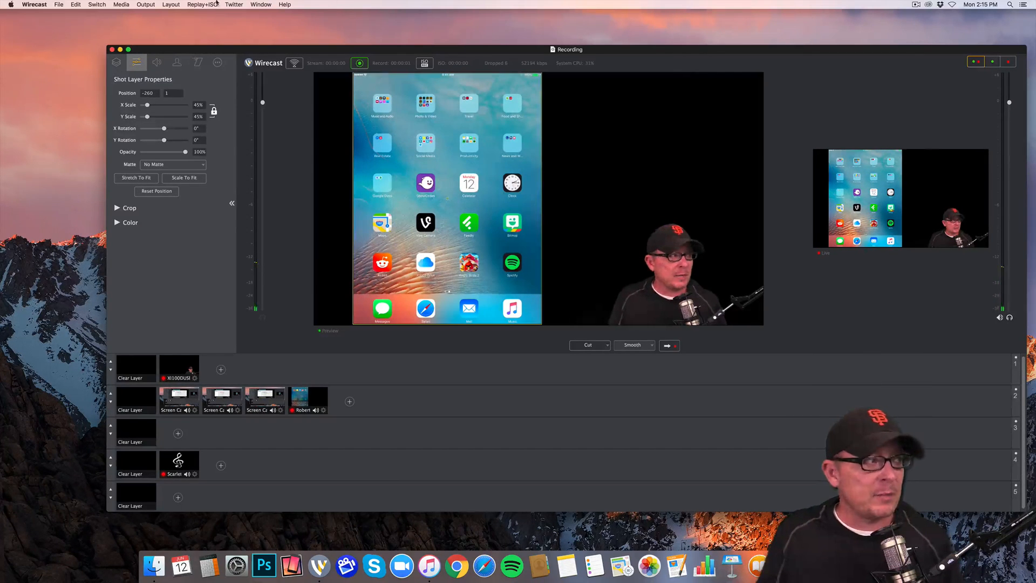
mouse_move(758, 41)
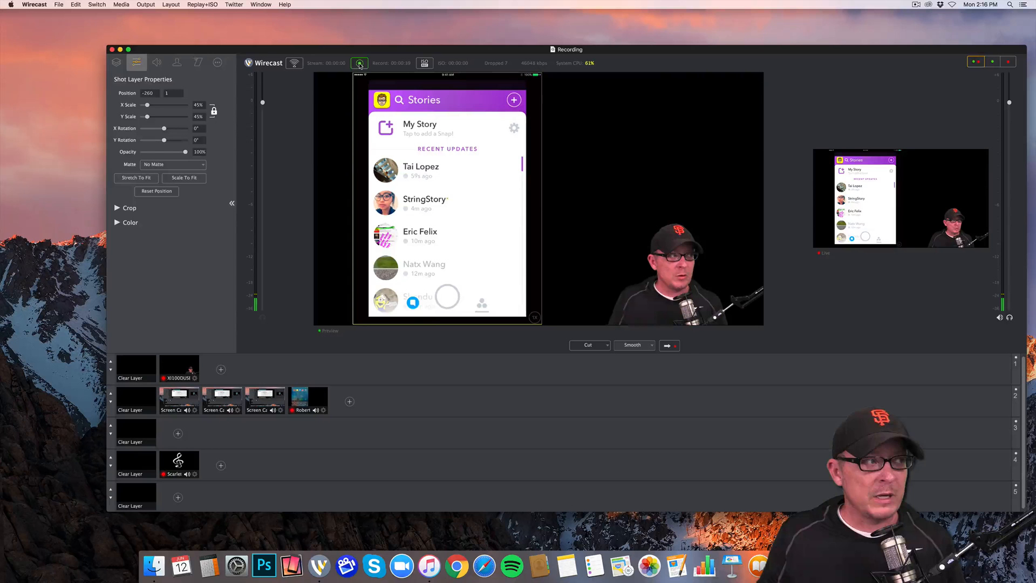
click(360, 62)
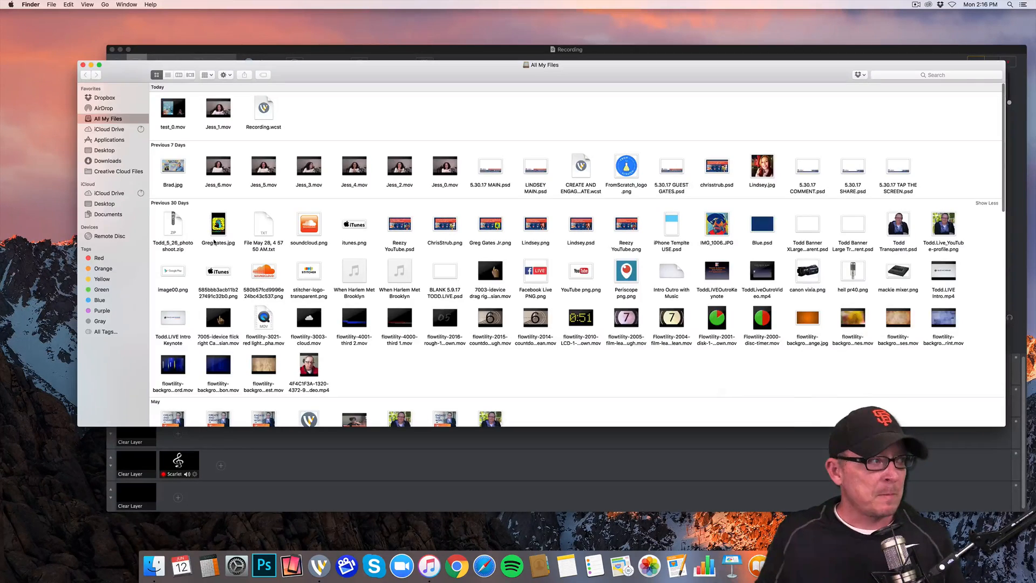
click(172, 108)
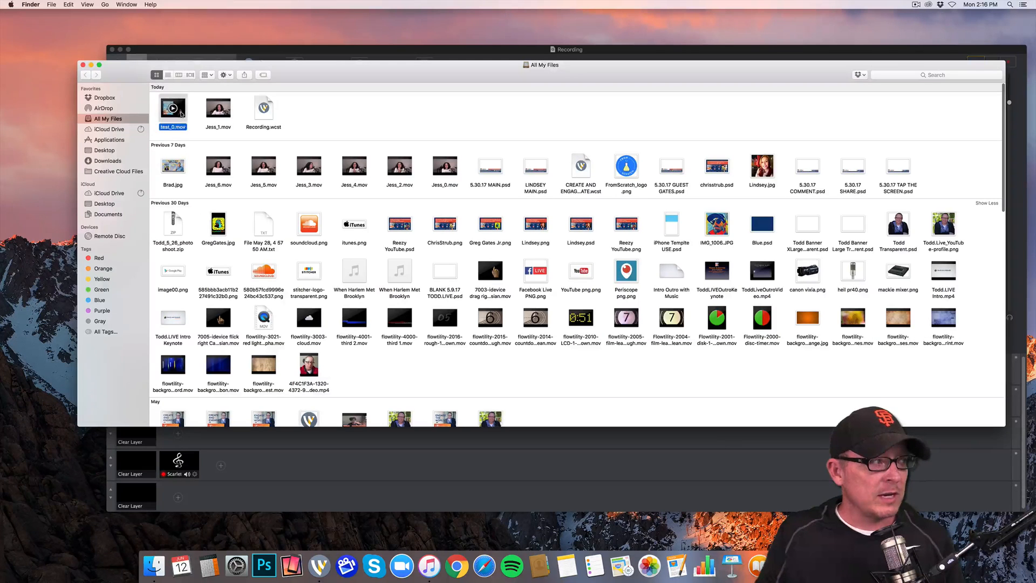
double_click(173, 106)
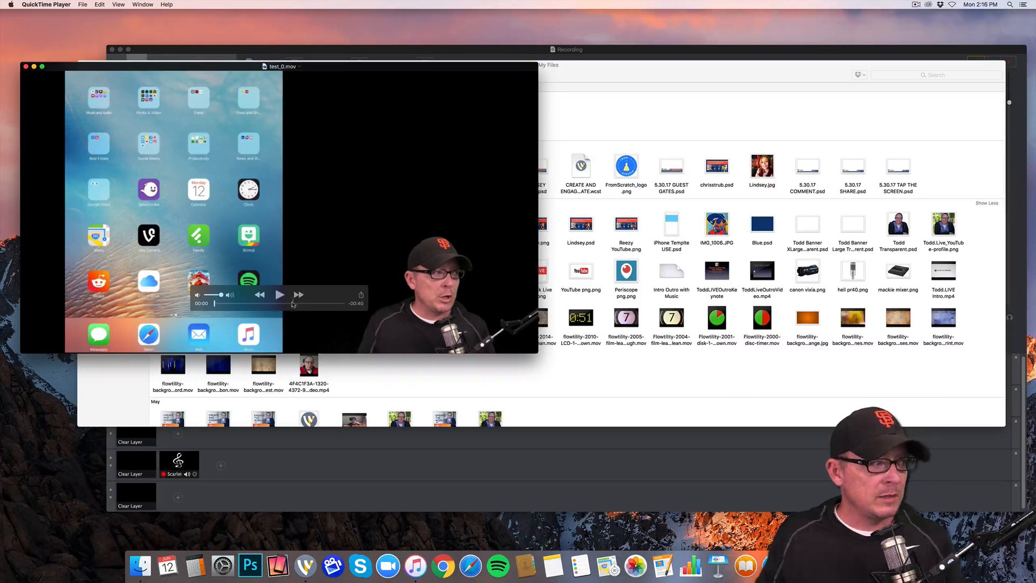
- Play test_0.mov in QuickTime through to the Snapchat Stories screen
click(279, 295)
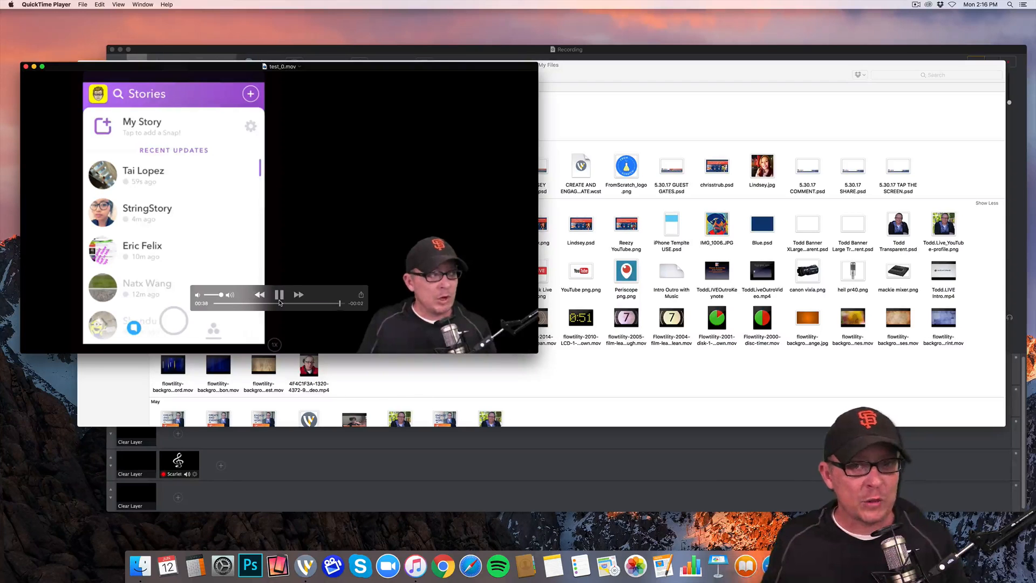
click(279, 295)
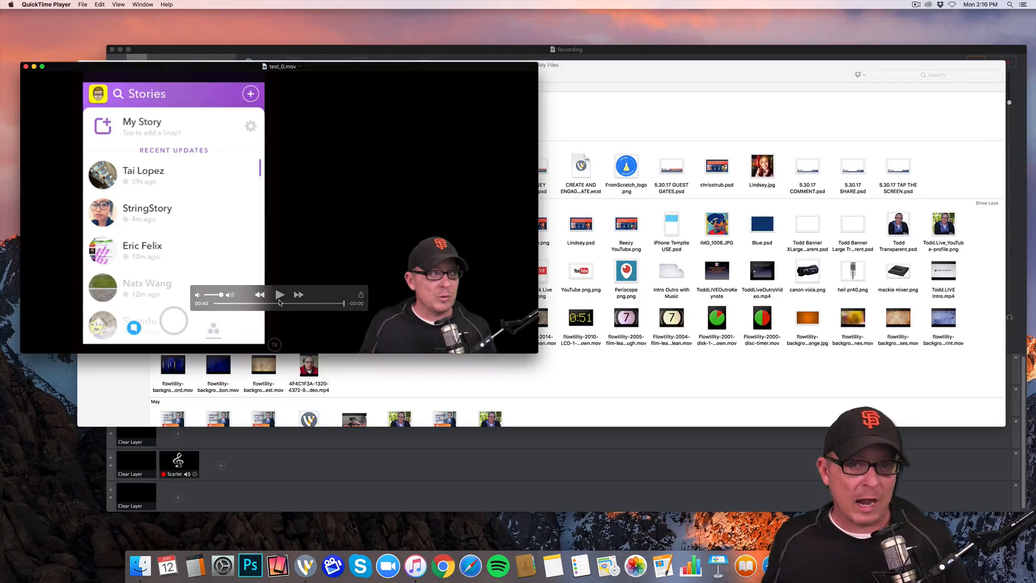